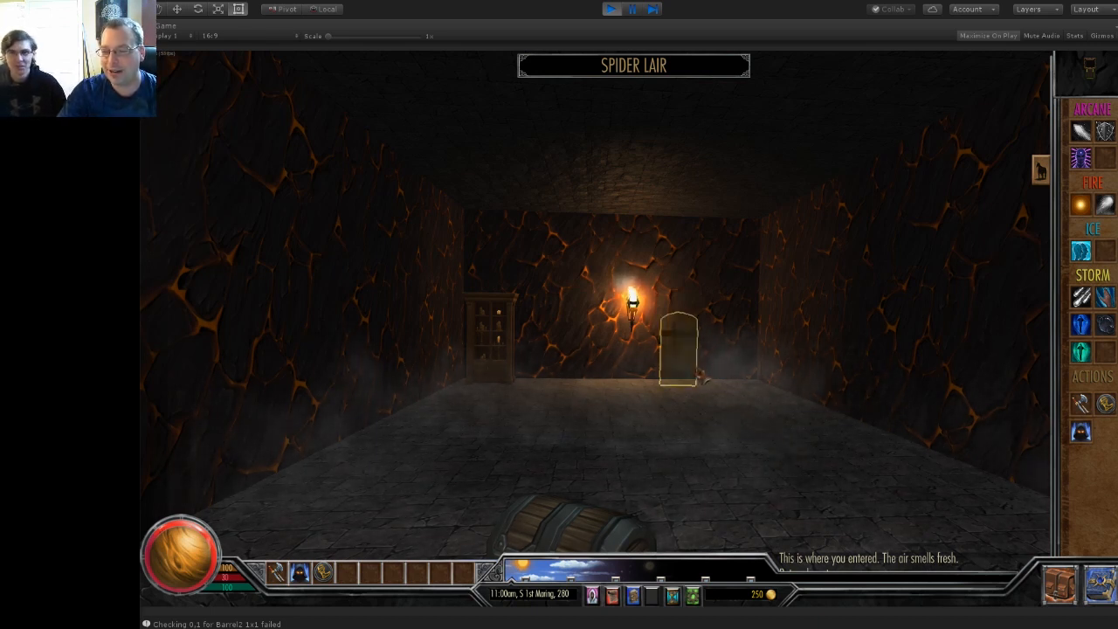
Go through the north door into the dark stone room with the barrel.
click(681, 349)
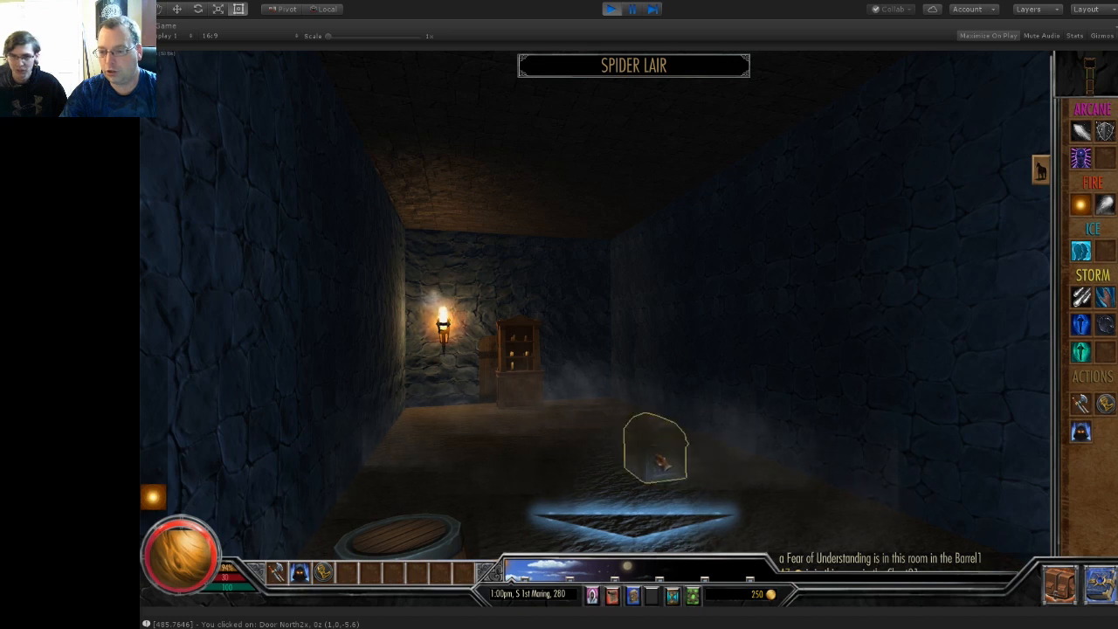
Loot gold from the containers, including the barrel in the brick room.
click(655, 450)
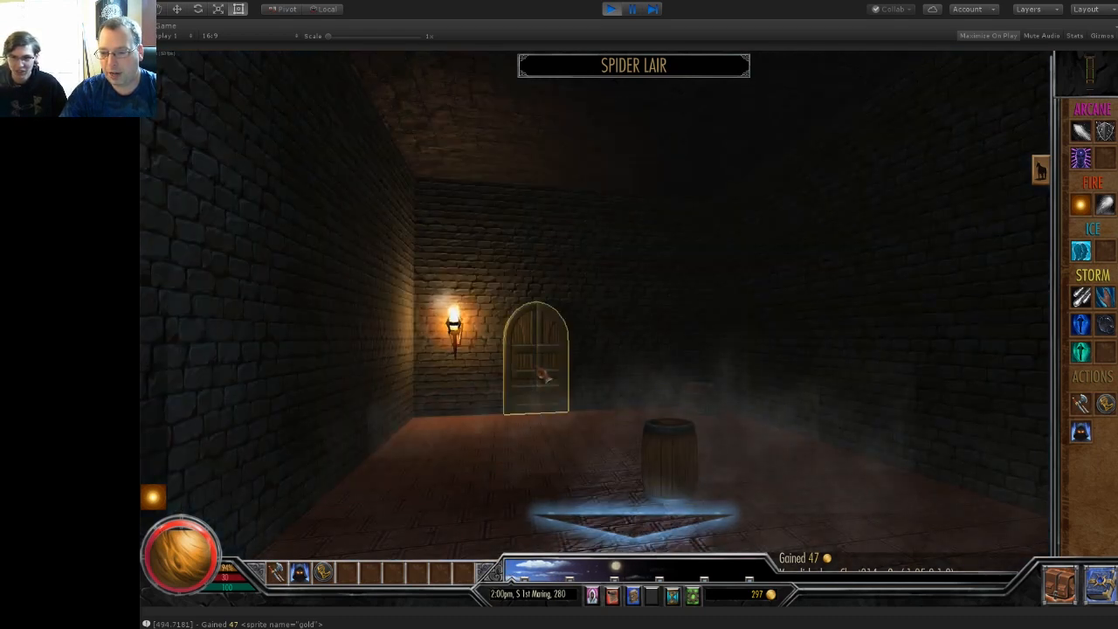
click(536, 358)
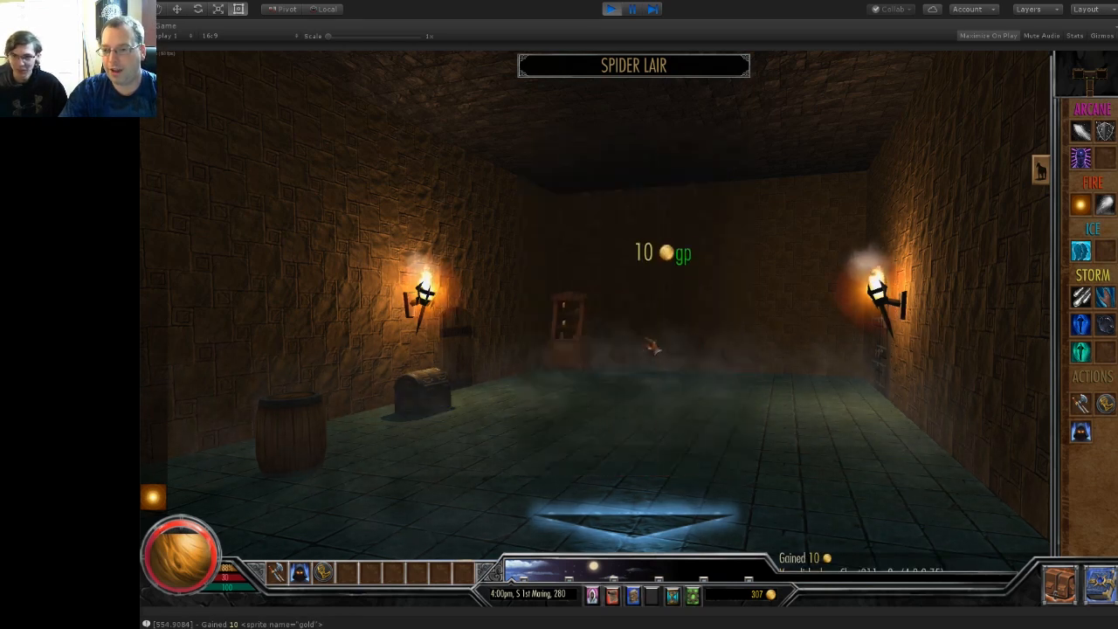
Search the tiled room's containers, revealing Crispy Bacon in the cupboard.
click(559, 314)
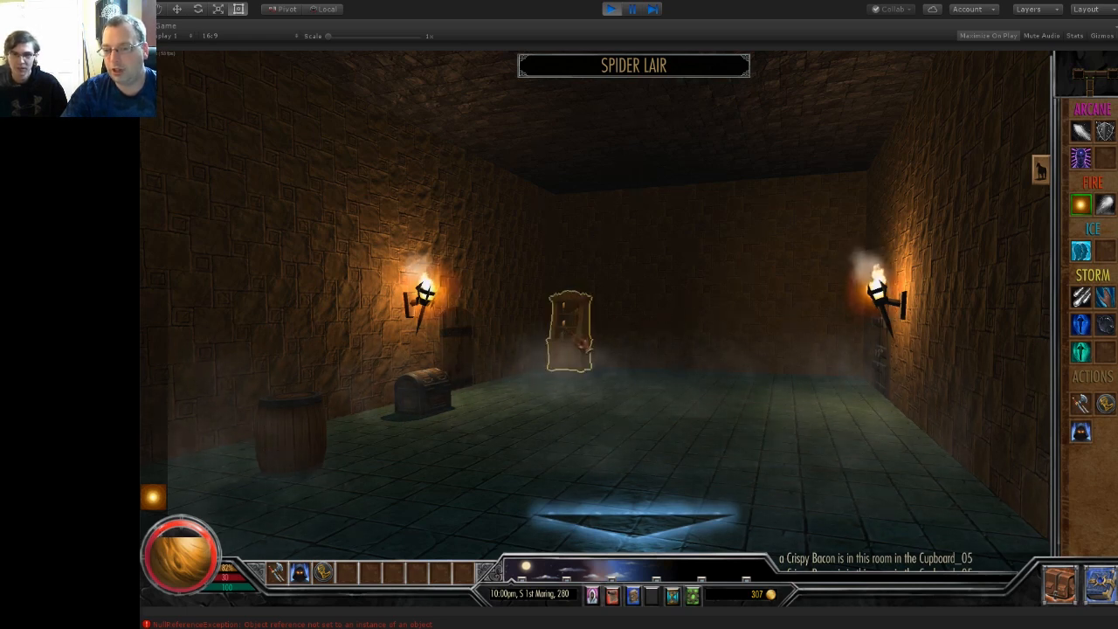
Search the cupboard for Crispy Bacon, then the barrel holding Cloth Shoes.
click(569, 332)
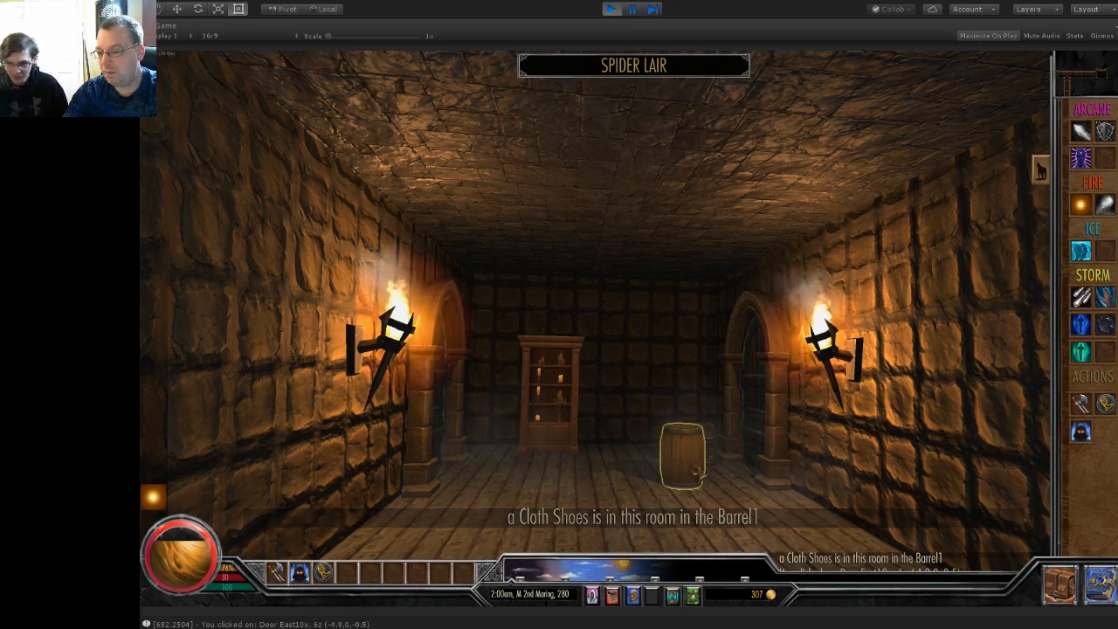
click(681, 450)
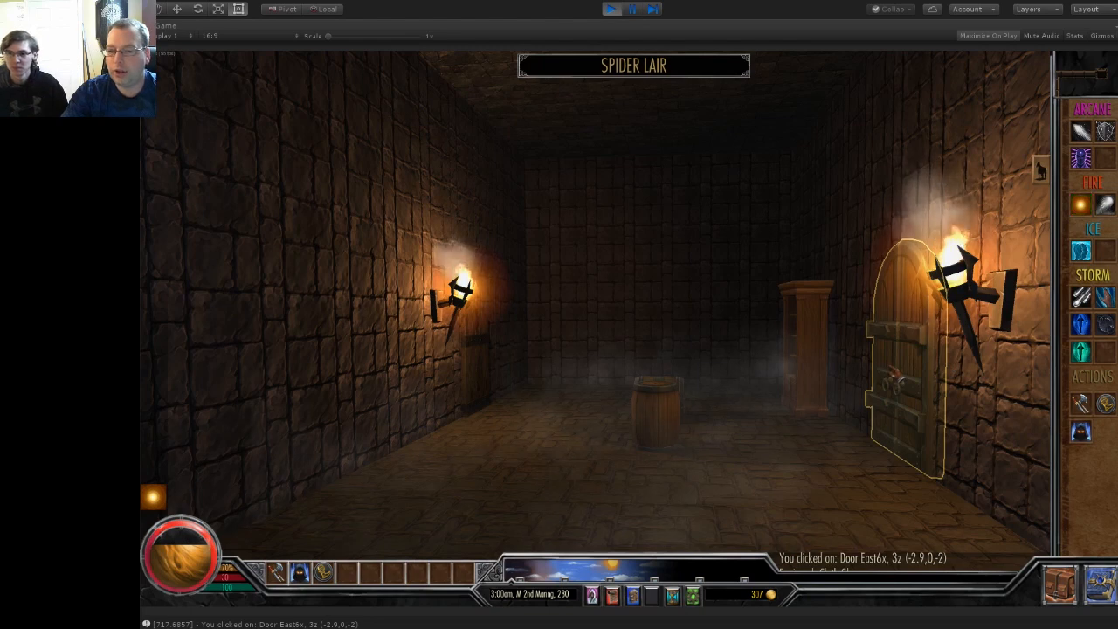
Walk through the open east door into the corridor leading above ground.
click(899, 393)
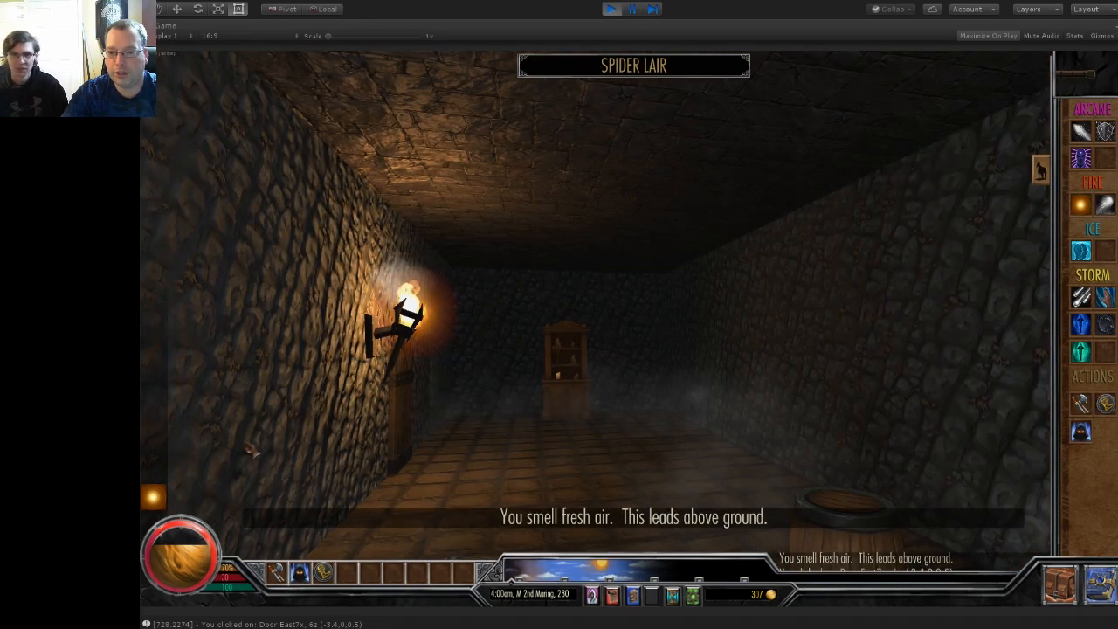